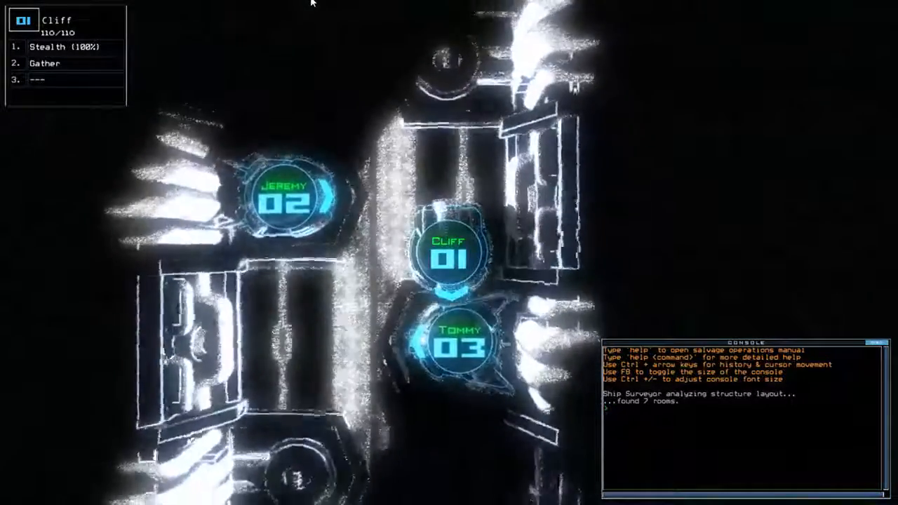
# Swap drone 03's Interface module into drone 01's empty third slot.
pyautogui.click(449, 343)
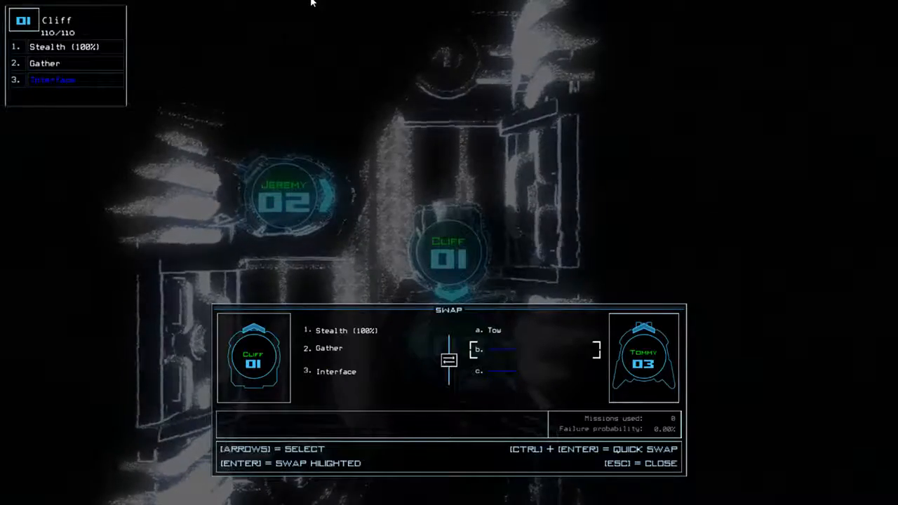
pyautogui.press('Escape')
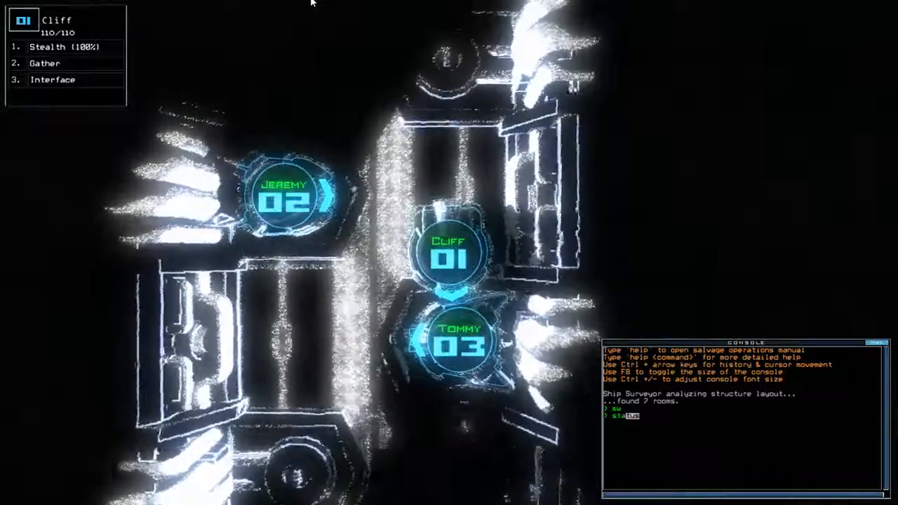
# Run 'status' to read the ship report, then 'begin' to launch the mission.
pyautogui.write('status')
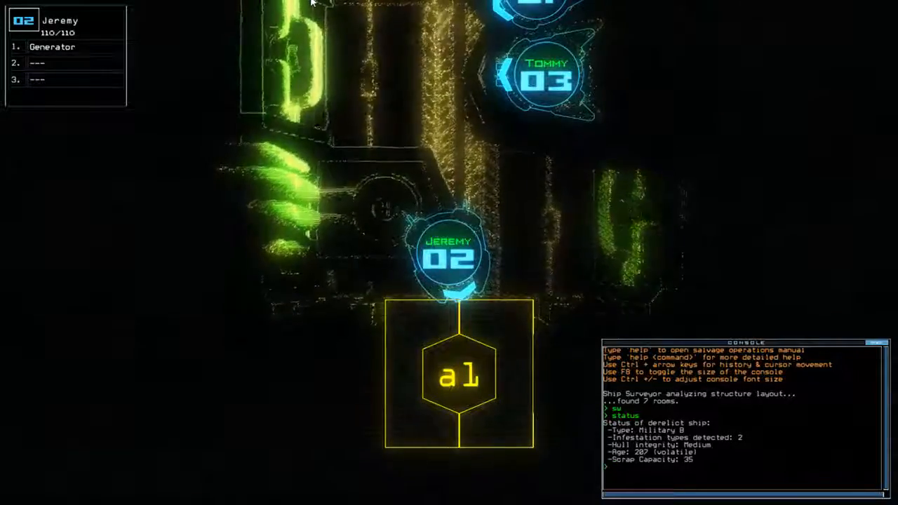
pyautogui.write('begin')
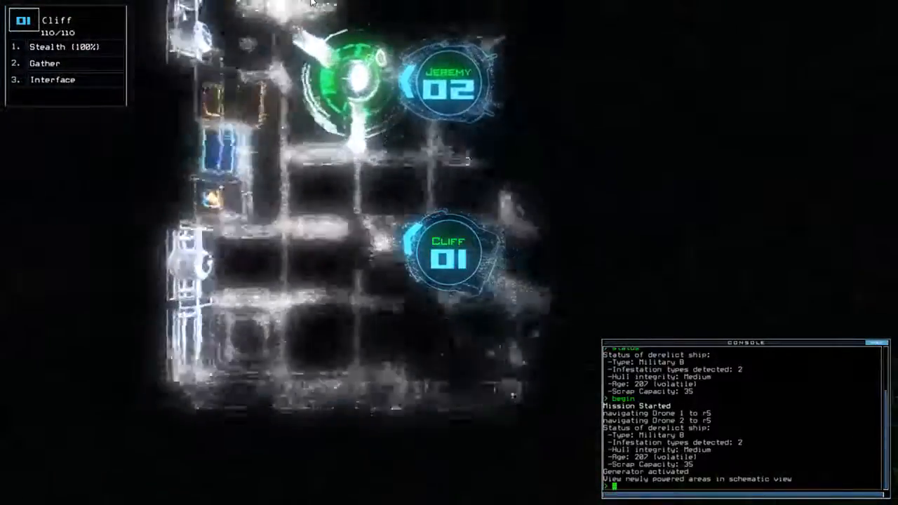
# Move drones 1 and 2 to r5, power the generator and gather scrap and fuel.
pyautogui.click(51, 78)
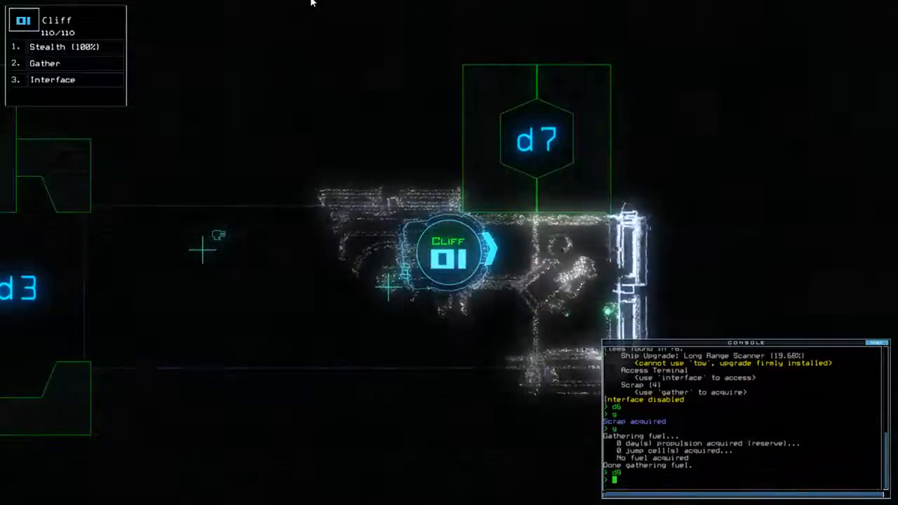
# End the mission, accept the 700-point score and view rank 1 on the daily leaderboard.
pyautogui.write('s')
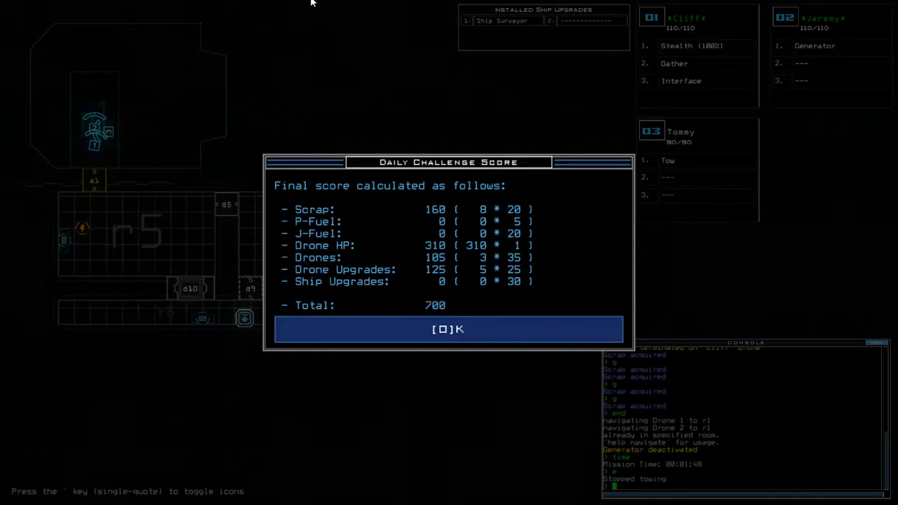
pyautogui.click(449, 328)
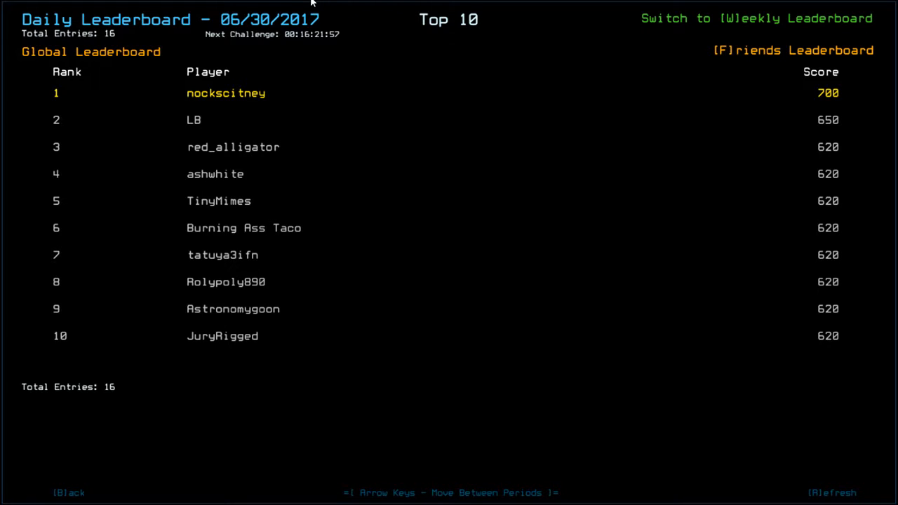